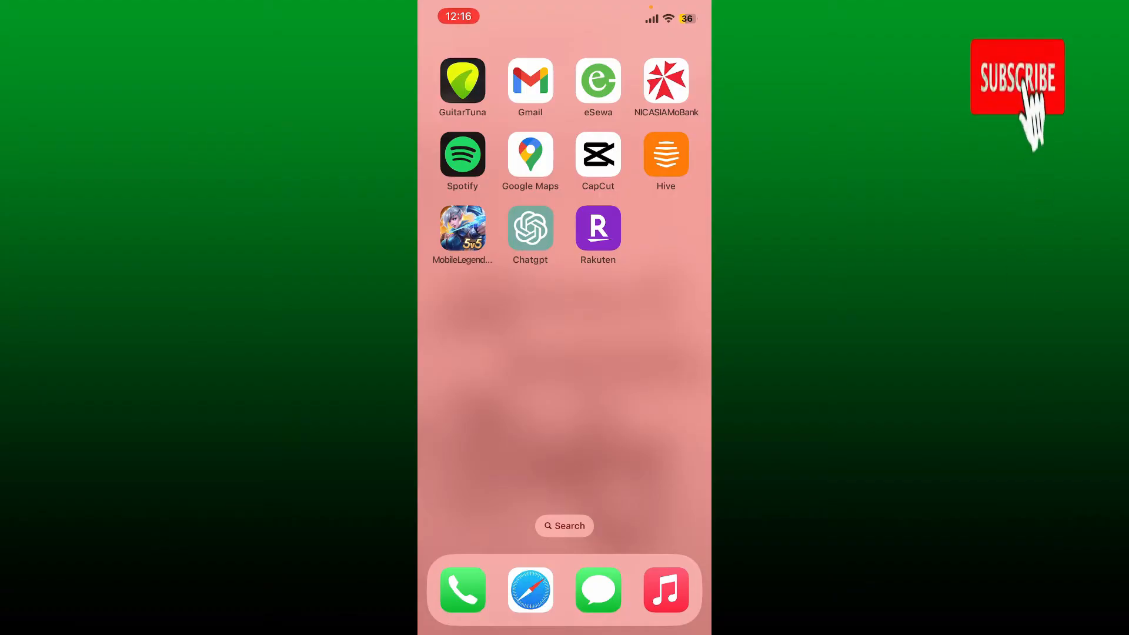
- Swipe to the home screen page showing the Rakuten icon
left_click(1016, 78)
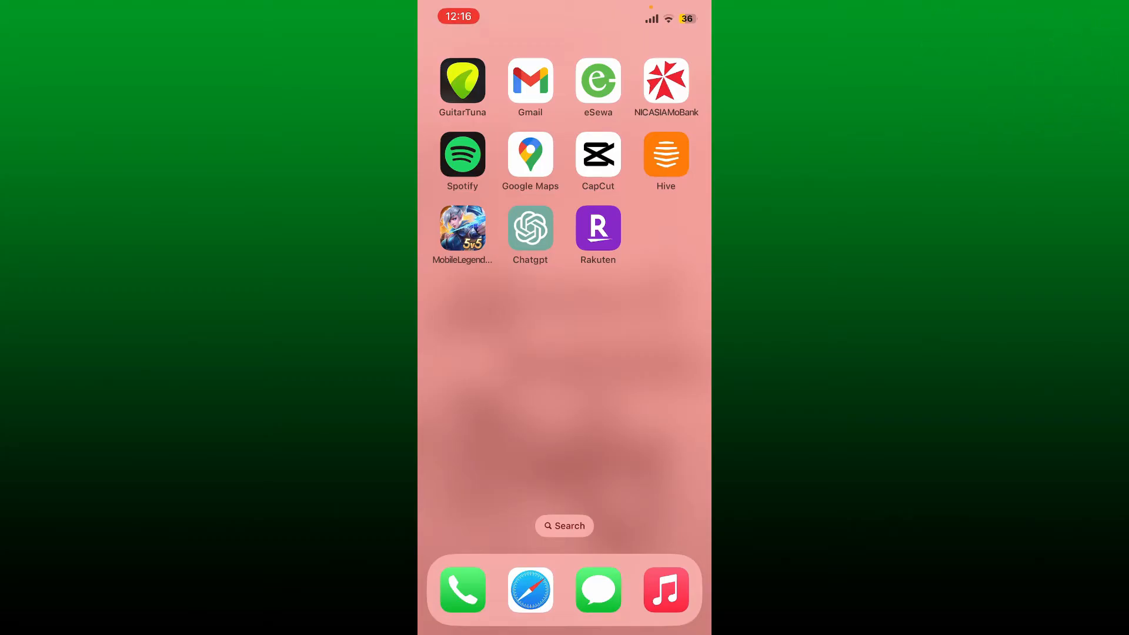
scroll("left", 3)
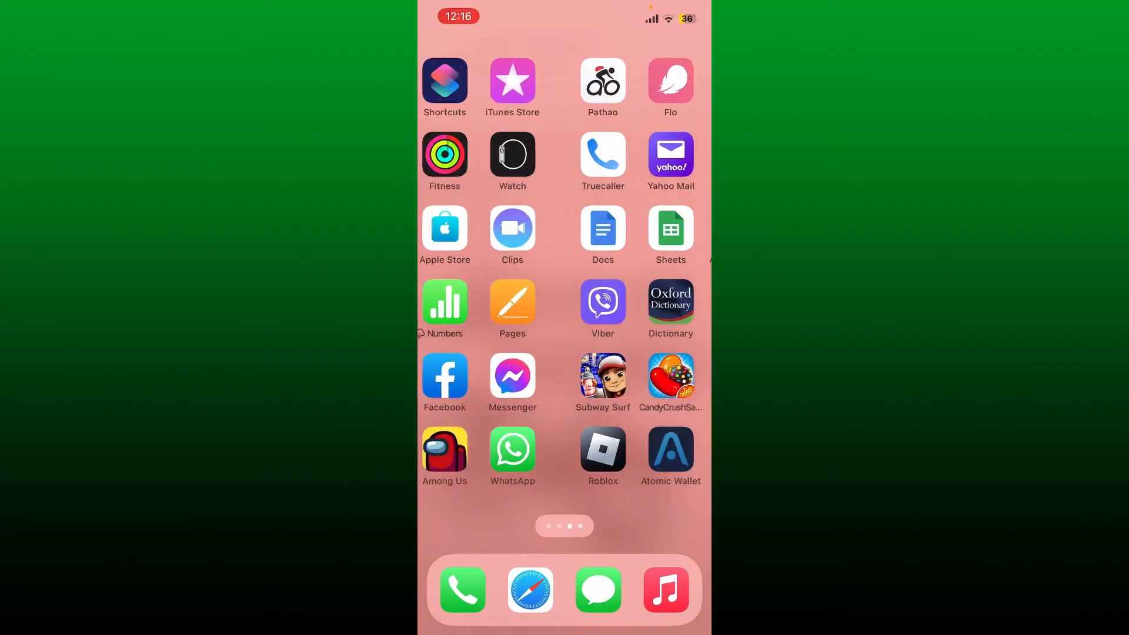
scroll("left", 3)
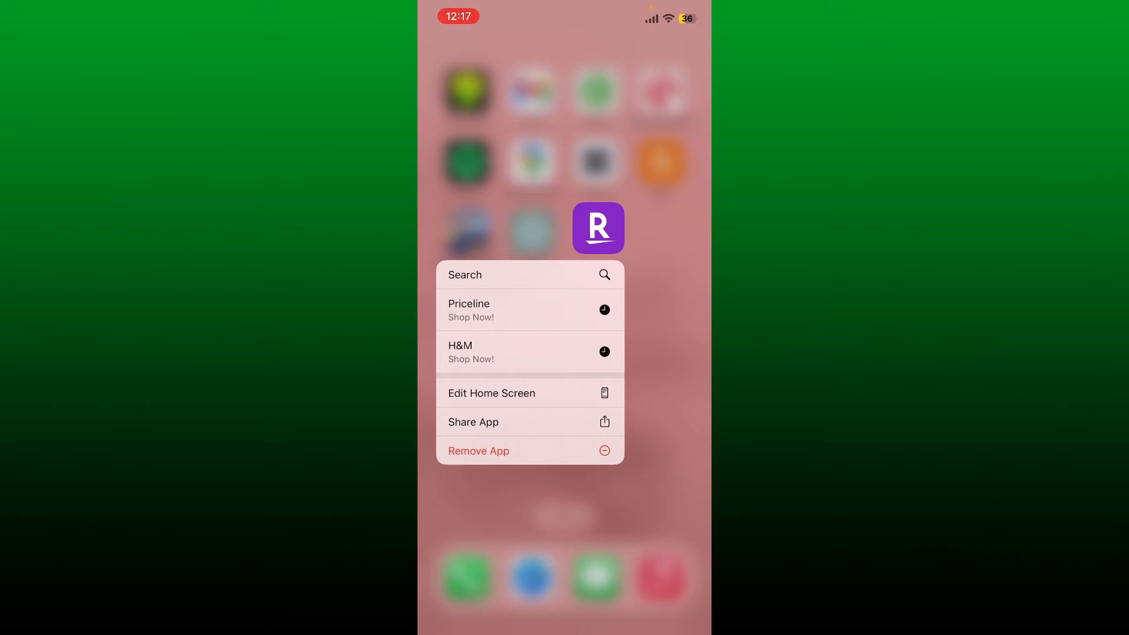
- Remove Rakuten, choose Delete App over hiding, and confirm deleting it with its data
left_click(479, 451)
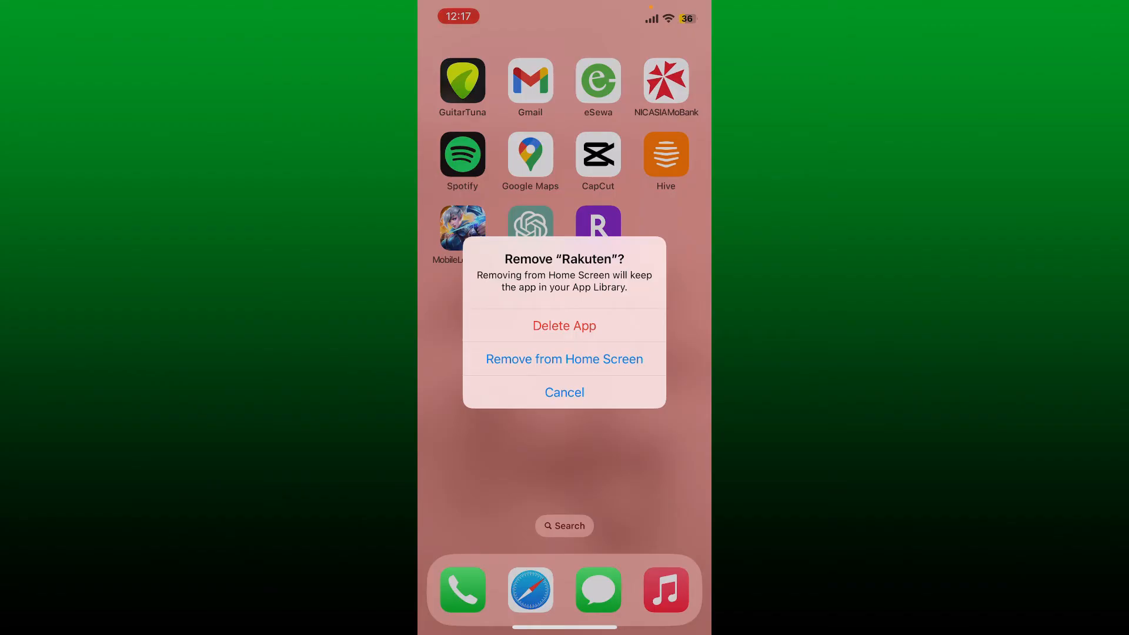
left_click(565, 326)
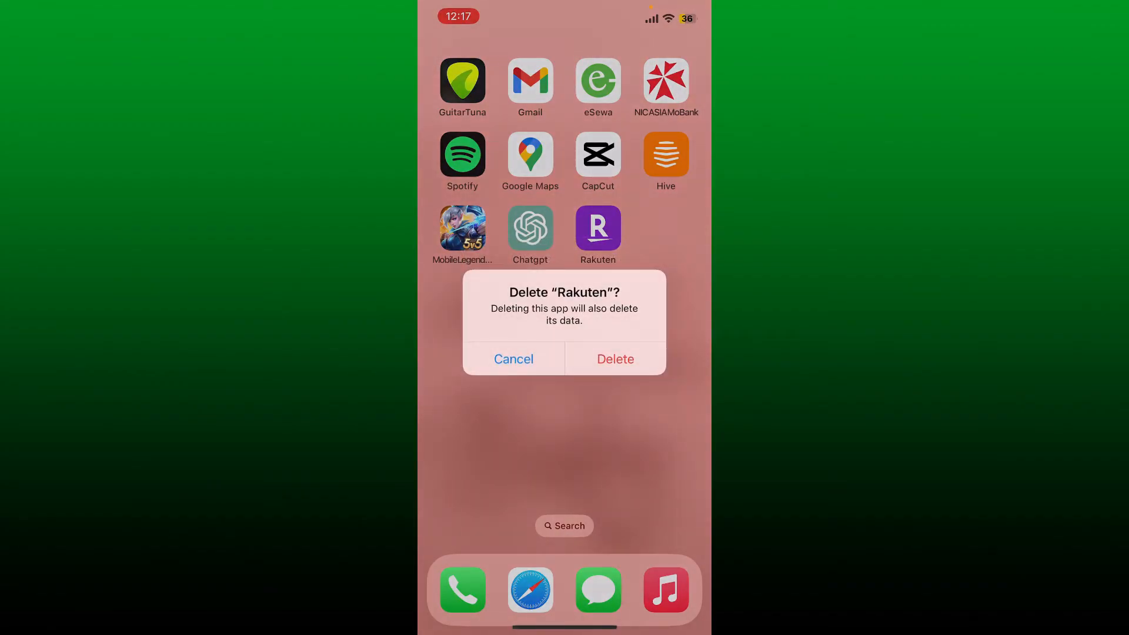
left_click(614, 359)
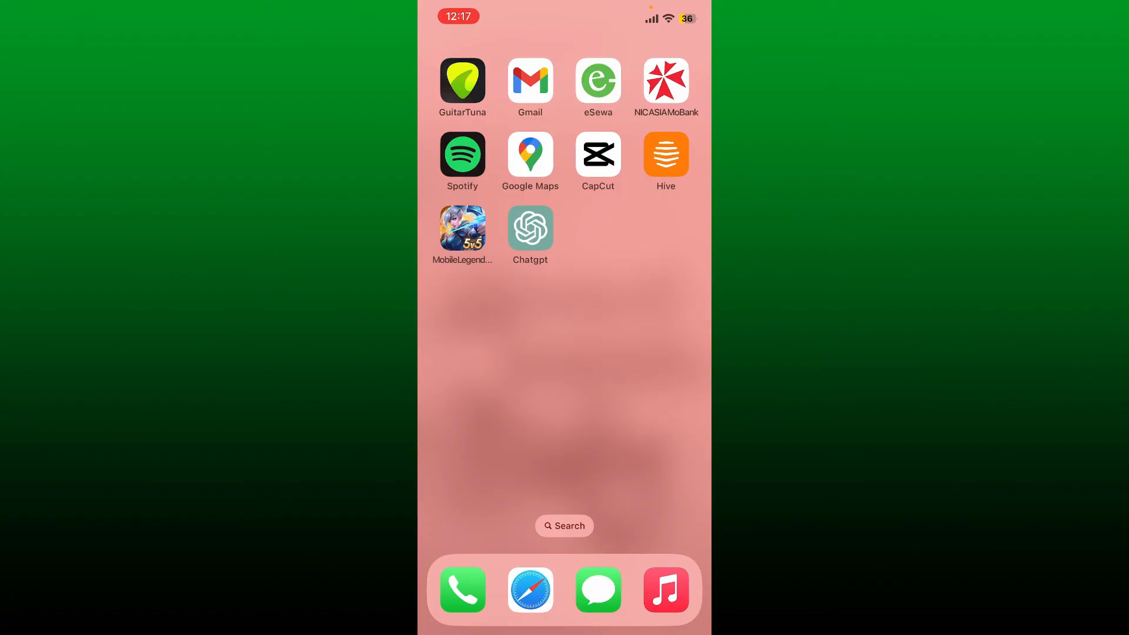
- Swipe to the next page of apps, starting with Files and Find My
scroll("left", 3)
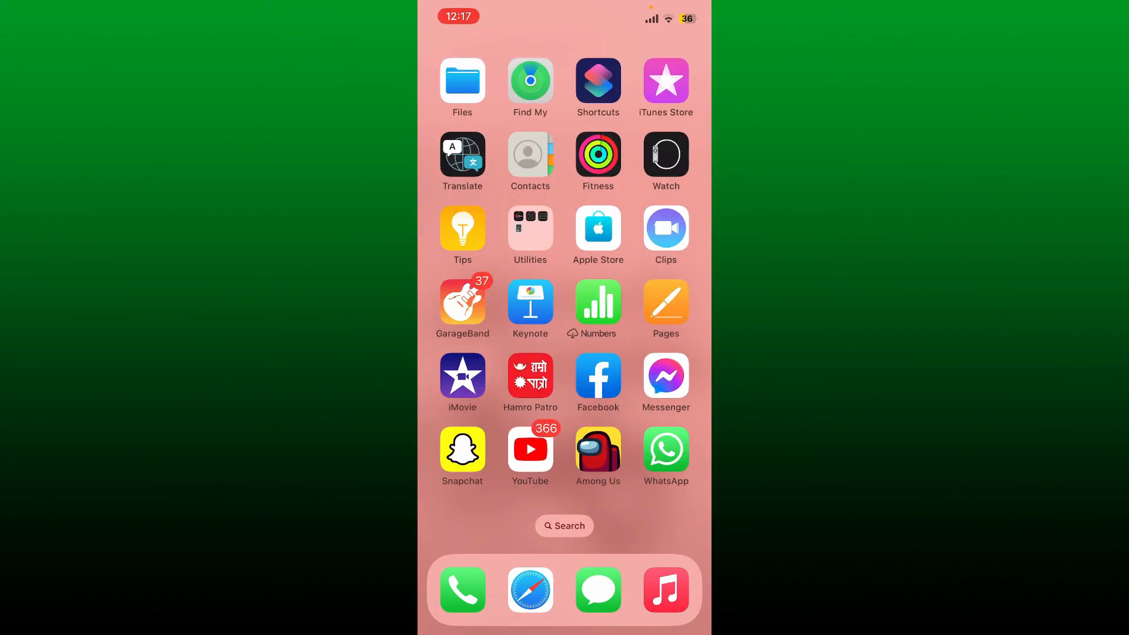